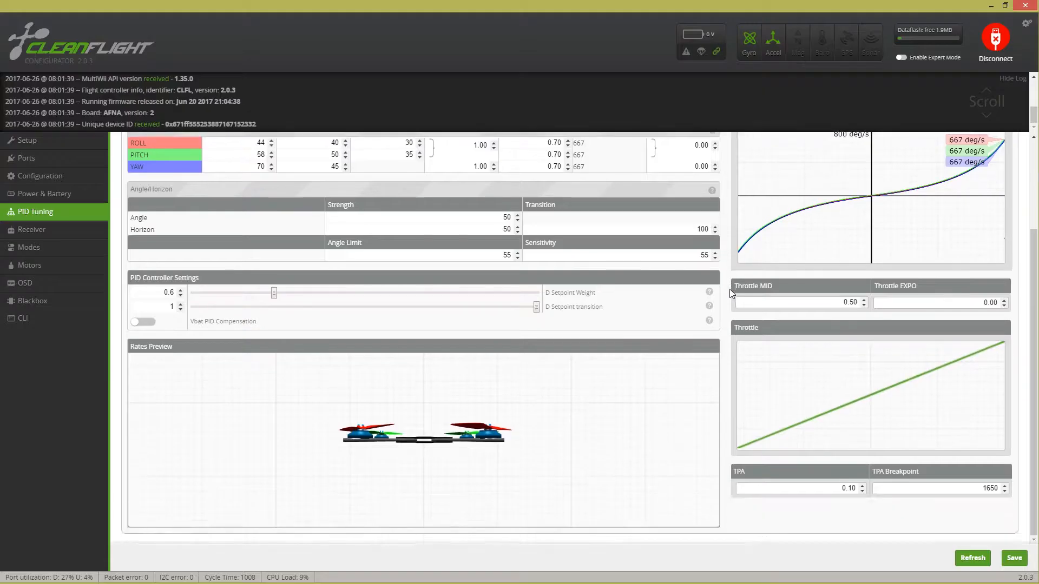
scroll("up", 3)
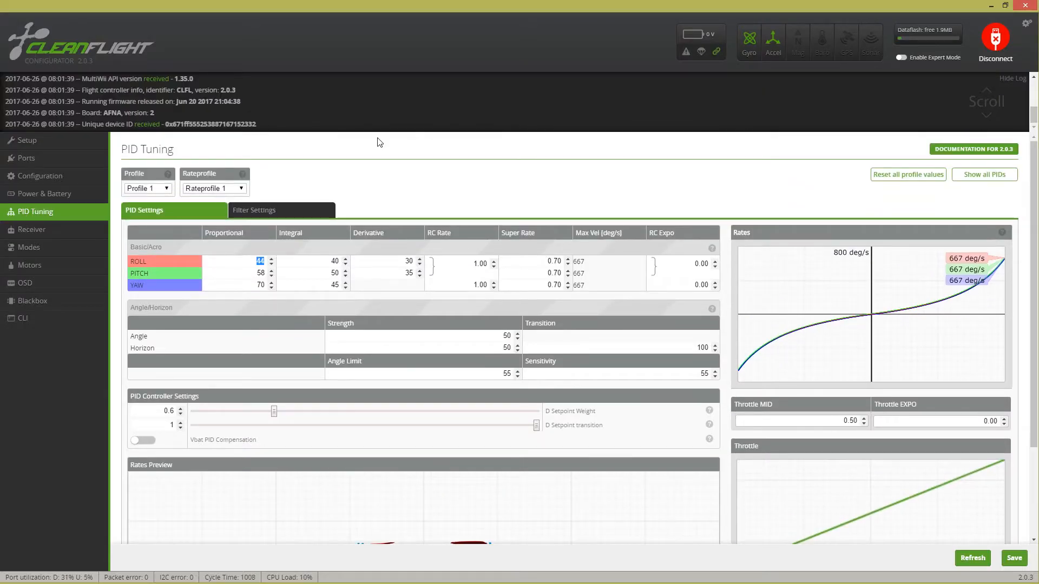